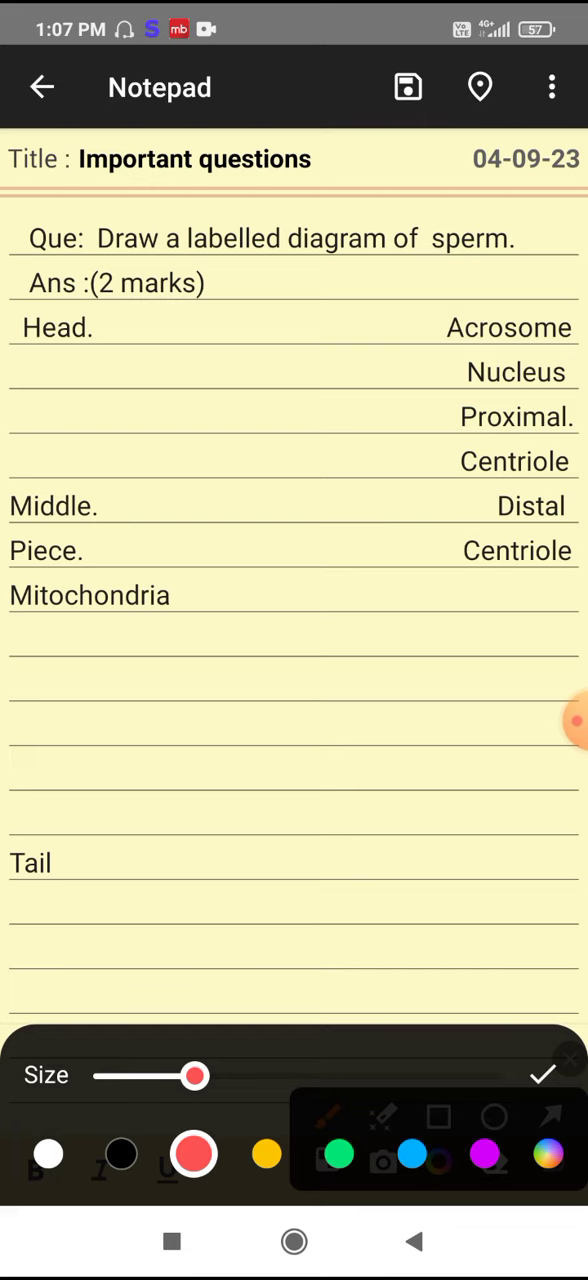
- Draw the two-layered purple head outline with a blue nucleus circle inside it
{"action": "left_click", "coordinate": [484, 1154]}
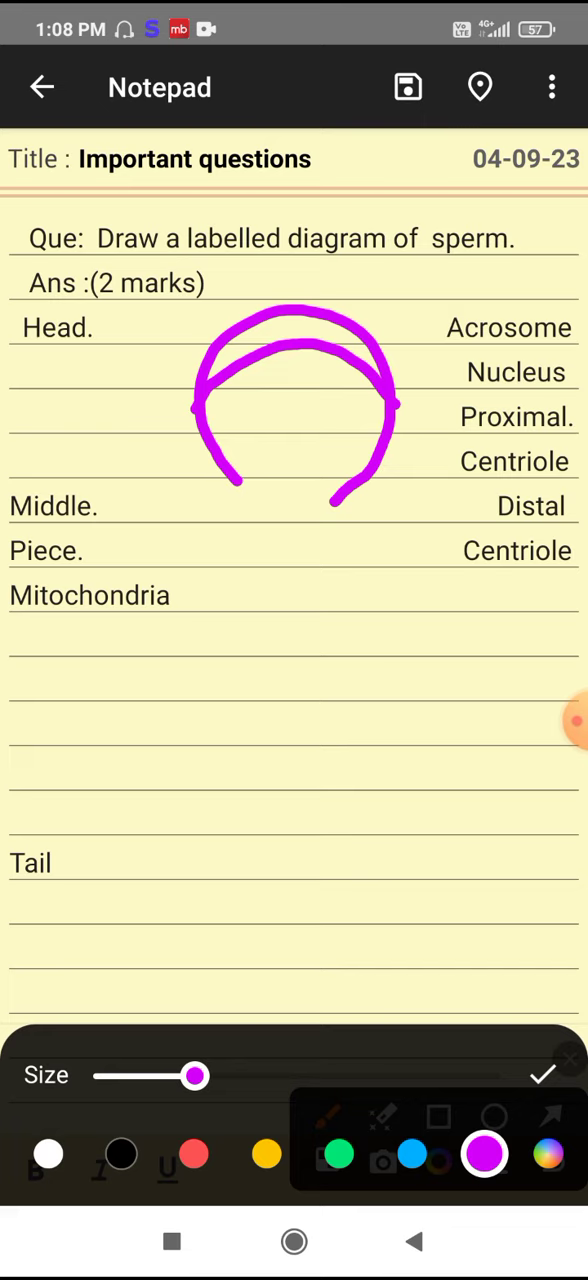
{"action": "left_click", "coordinate": [412, 1153]}
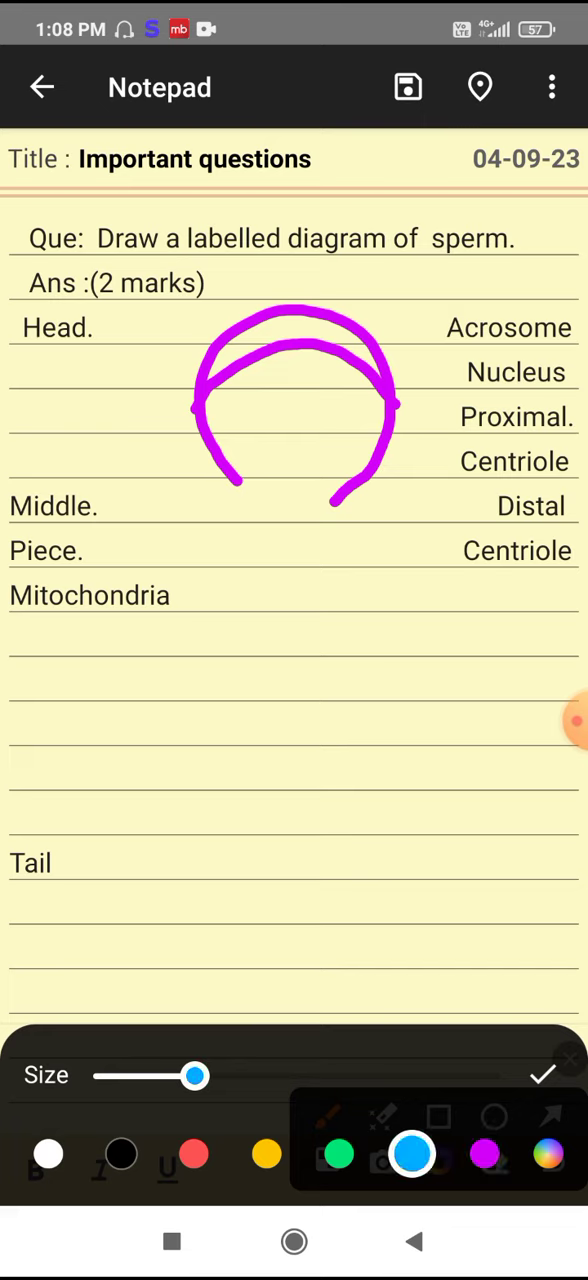
{"action": "left_click_drag", "start_coordinate": [305, 380], "coordinate": [305, 460]}
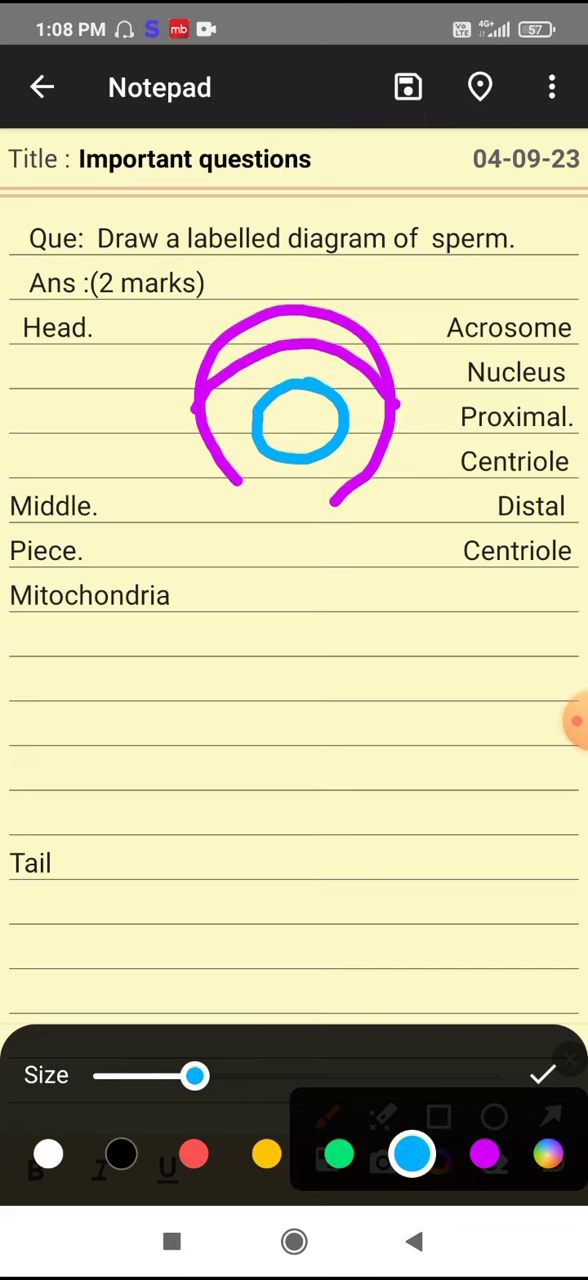
- Draw two long purple body lines down from the head, tapering to a point
{"action": "left_click", "coordinate": [484, 1155]}
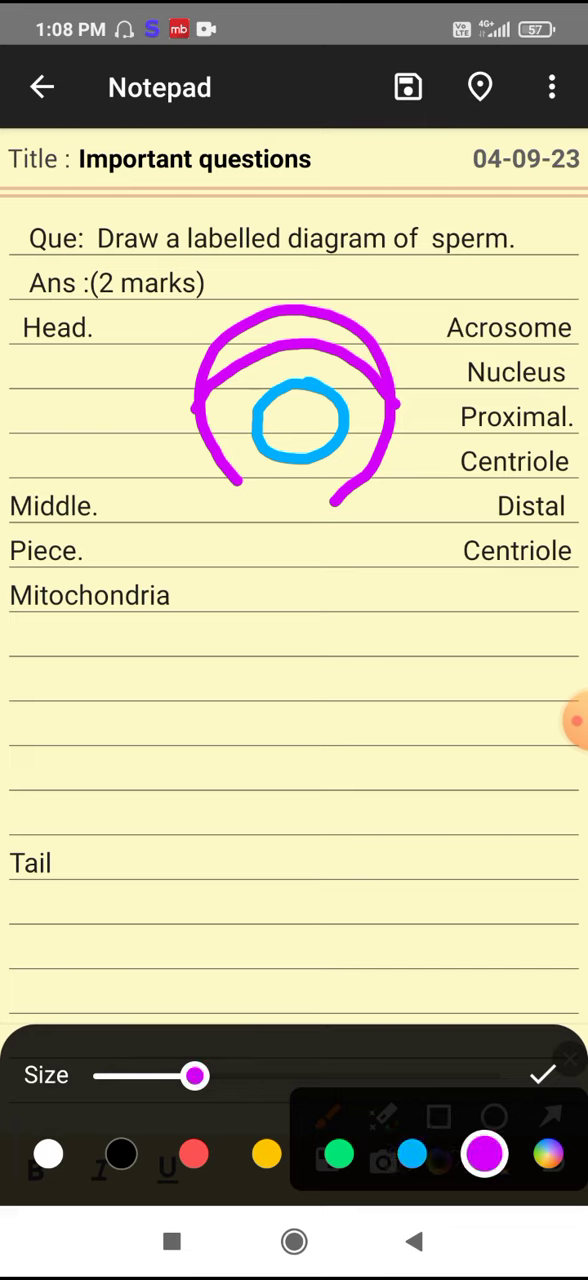
{"action": "left_click_drag", "start_coordinate": [250, 475], "coordinate": [250, 570]}
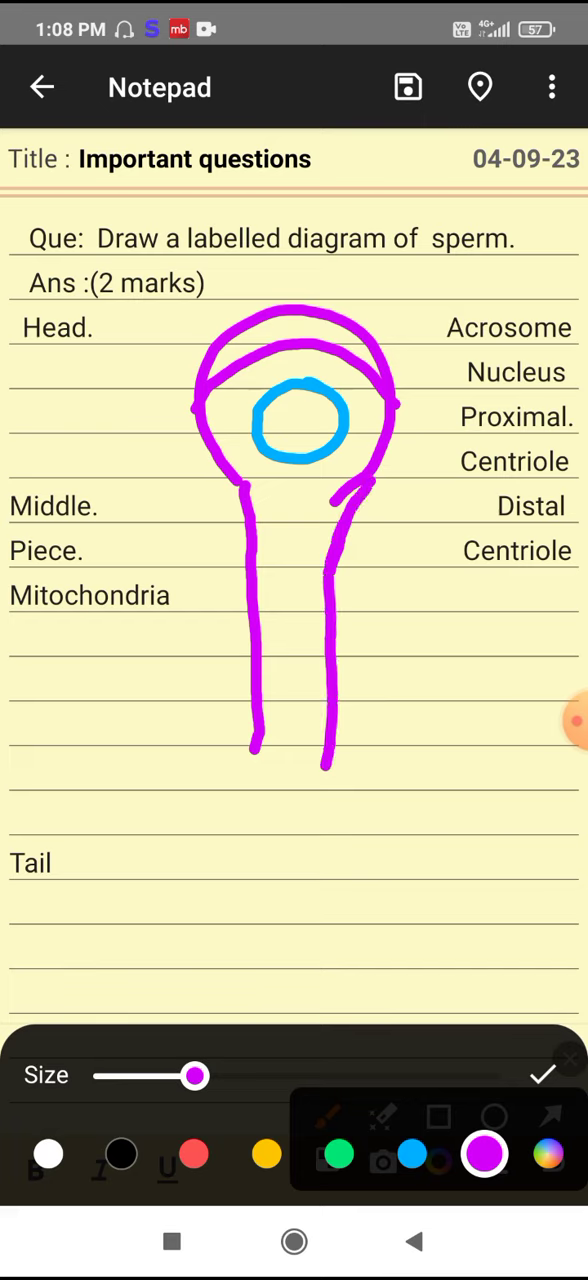
{"action": "left_click_drag", "start_coordinate": [330, 755], "coordinate": [305, 840]}
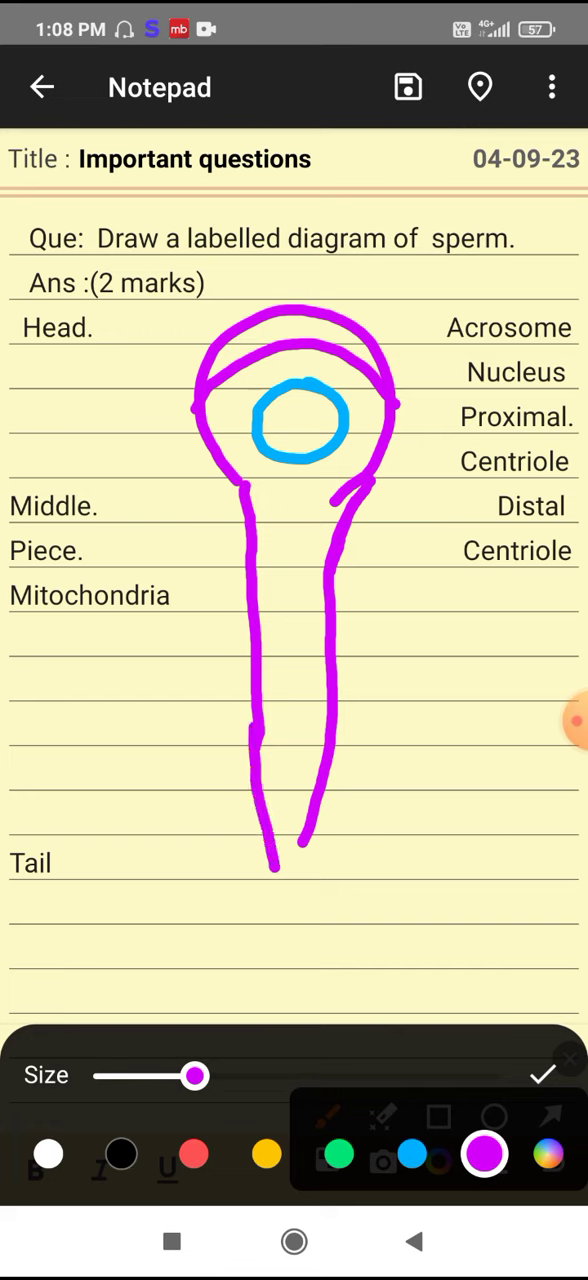
{"action": "left_click_drag", "start_coordinate": [327, 800], "coordinate": [300, 885]}
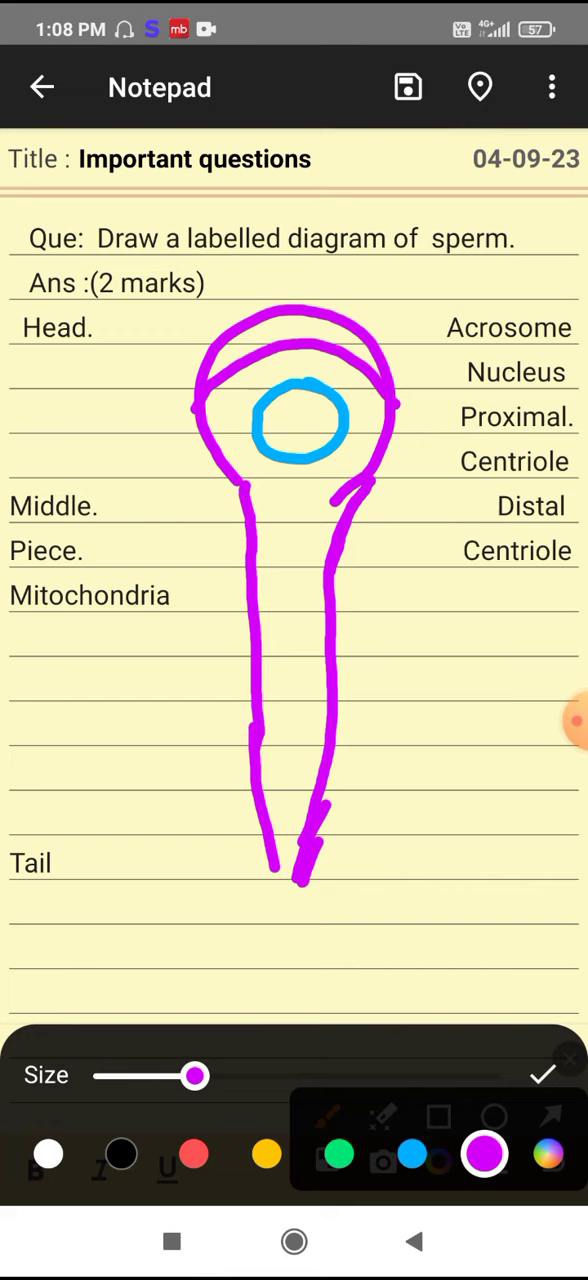
- Dot the proximal and distal green centrioles just beneath the nucleus
{"action": "left_click", "coordinate": [338, 1154]}
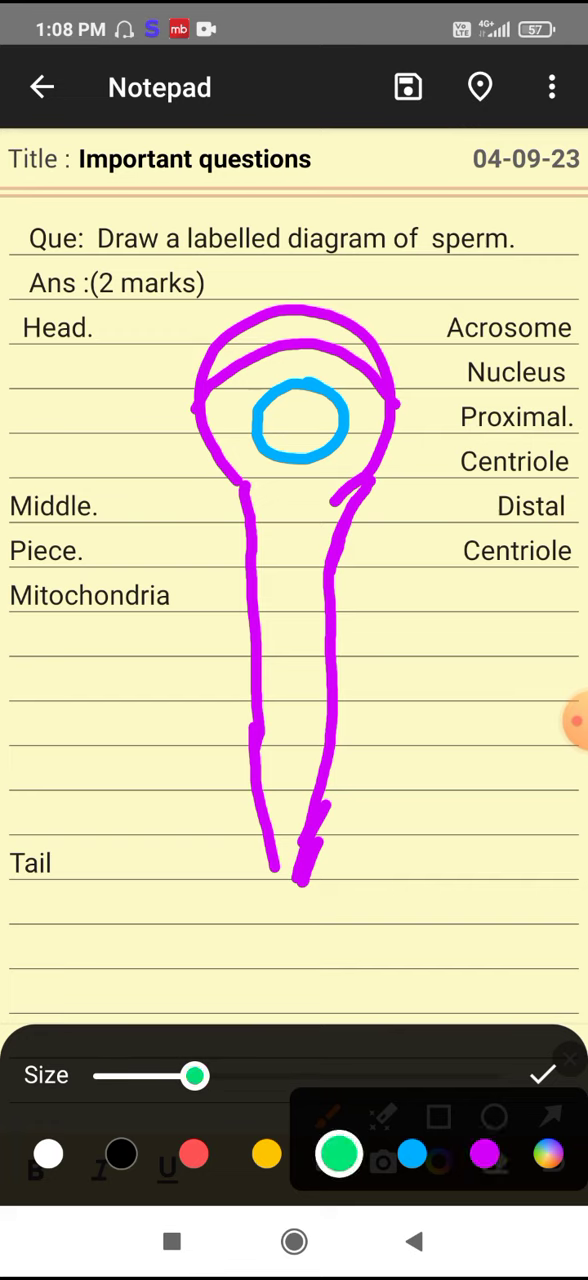
{"action": "left_click", "coordinate": [291, 492]}
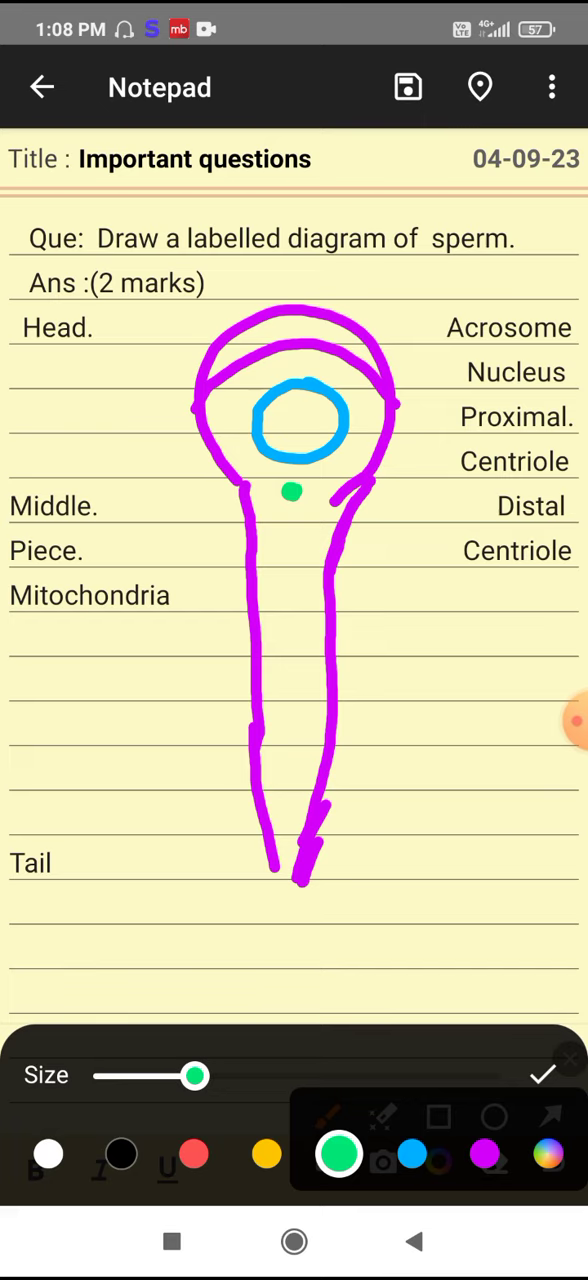
{"action": "left_click", "coordinate": [308, 533]}
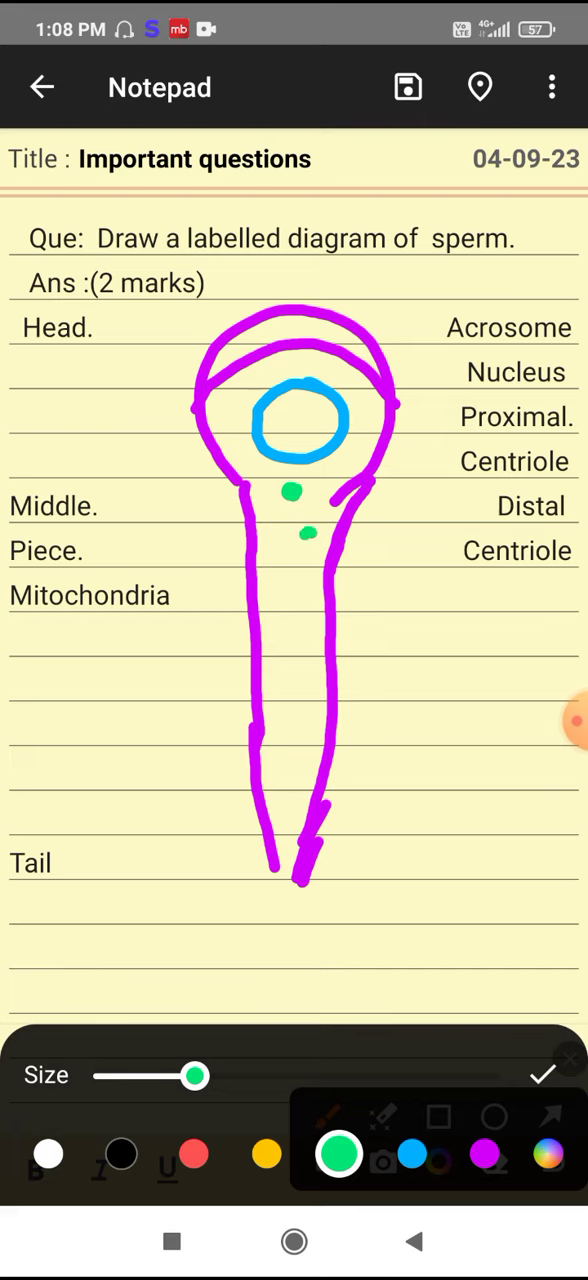
{"action": "left_click", "coordinate": [308, 530]}
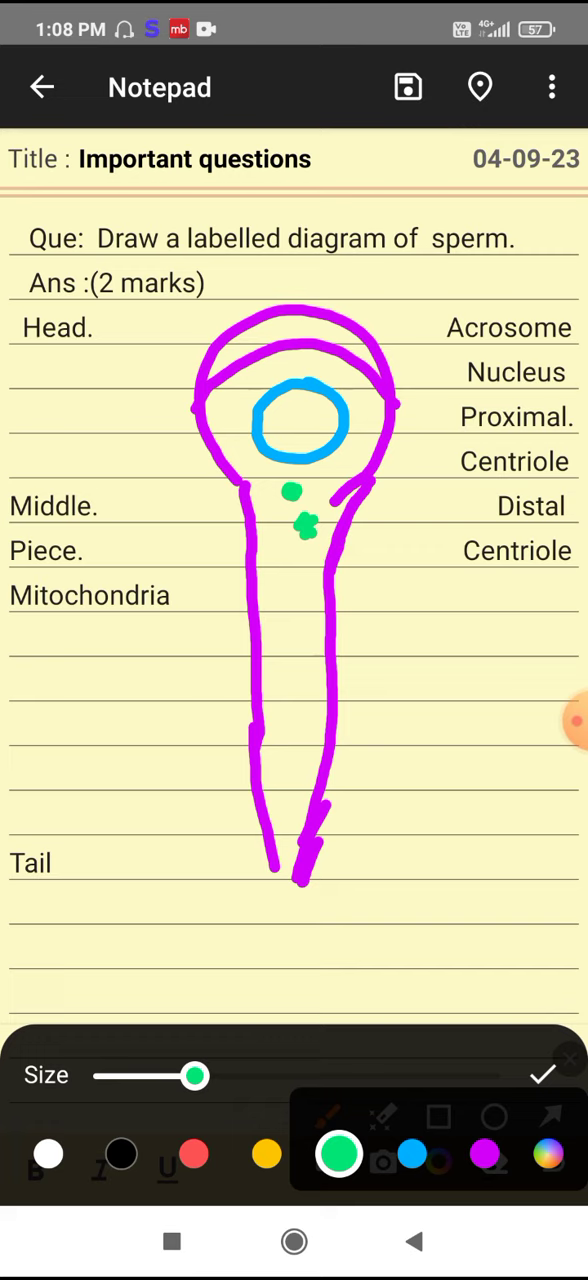
{"action": "left_click", "coordinate": [412, 1154]}
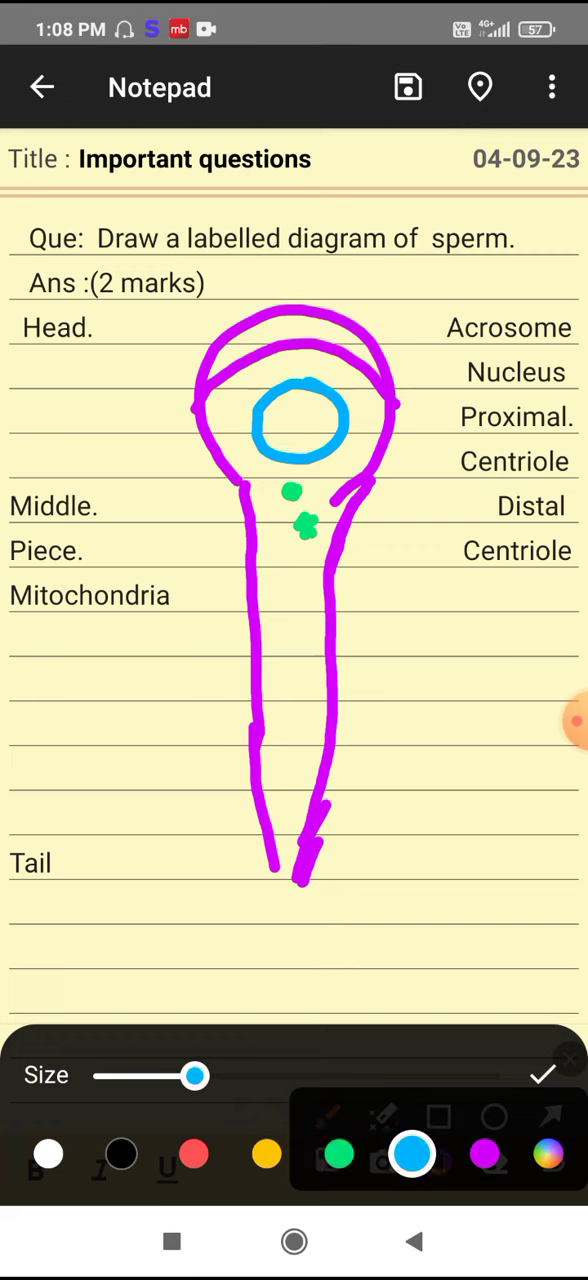
- Draw a blue filament from the centrioles down the body into a curving tail
{"action": "left_click_drag", "start_coordinate": [310, 530], "coordinate": [285, 590]}
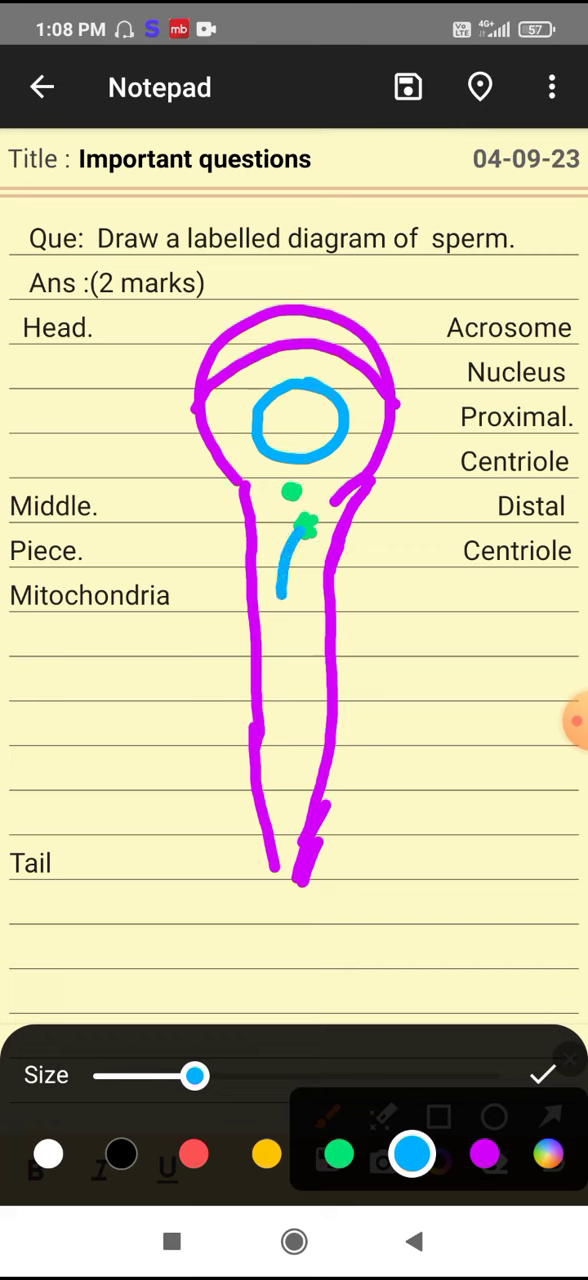
{"action": "left_click_drag", "start_coordinate": [285, 600], "coordinate": [290, 810]}
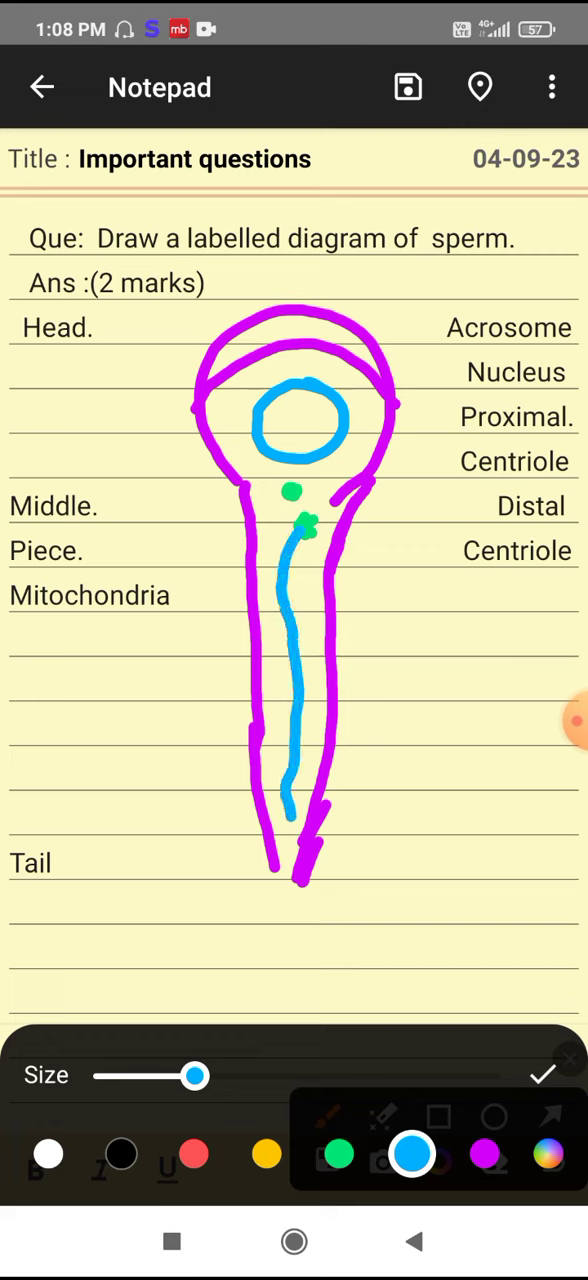
{"action": "left_click_drag", "start_coordinate": [290, 820], "coordinate": [140, 910]}
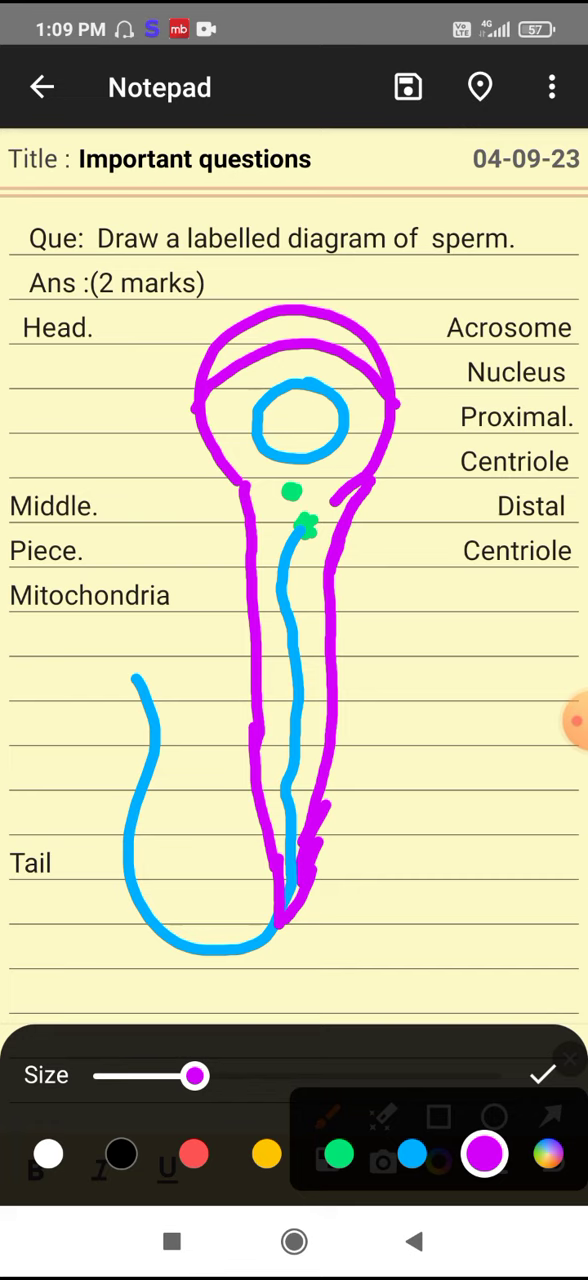
{"action": "left_click", "coordinate": [194, 1154]}
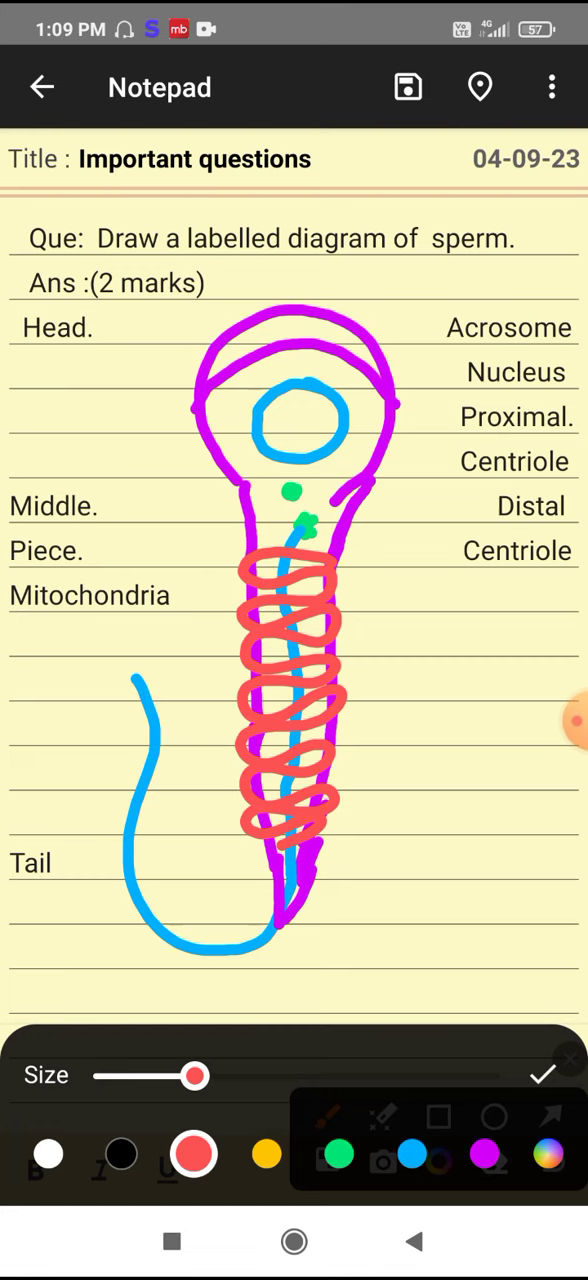
- Close the pen colour and size settings with the checkmark, committing the drawing
{"action": "left_click", "coordinate": [543, 1075]}
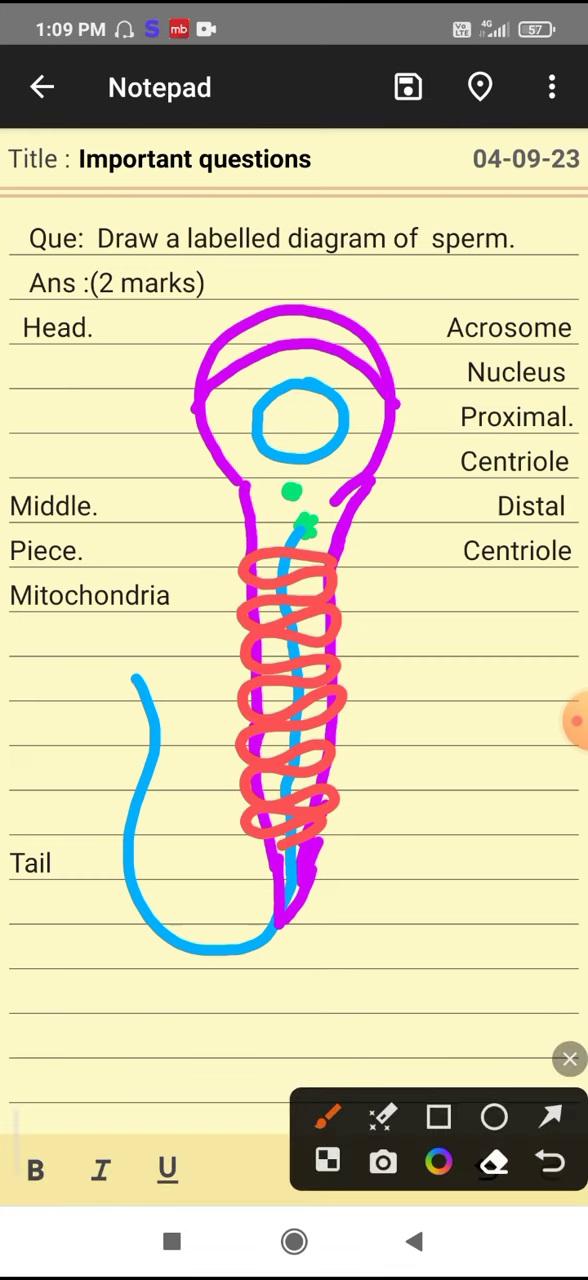
- Draw red arrows to the Nucleus, Centriole, Head, Mitochondria, Middle Piece and Tail labels
{"action": "left_click", "coordinate": [548, 1117]}
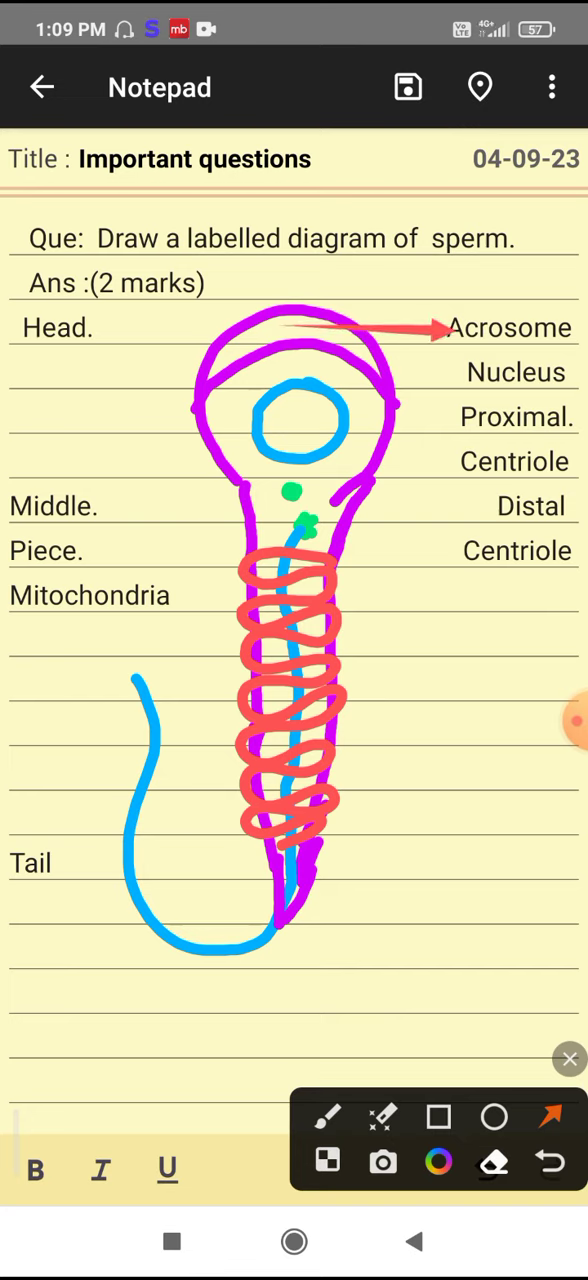
{"action": "left_click_drag", "start_coordinate": [325, 428], "coordinate": [460, 385]}
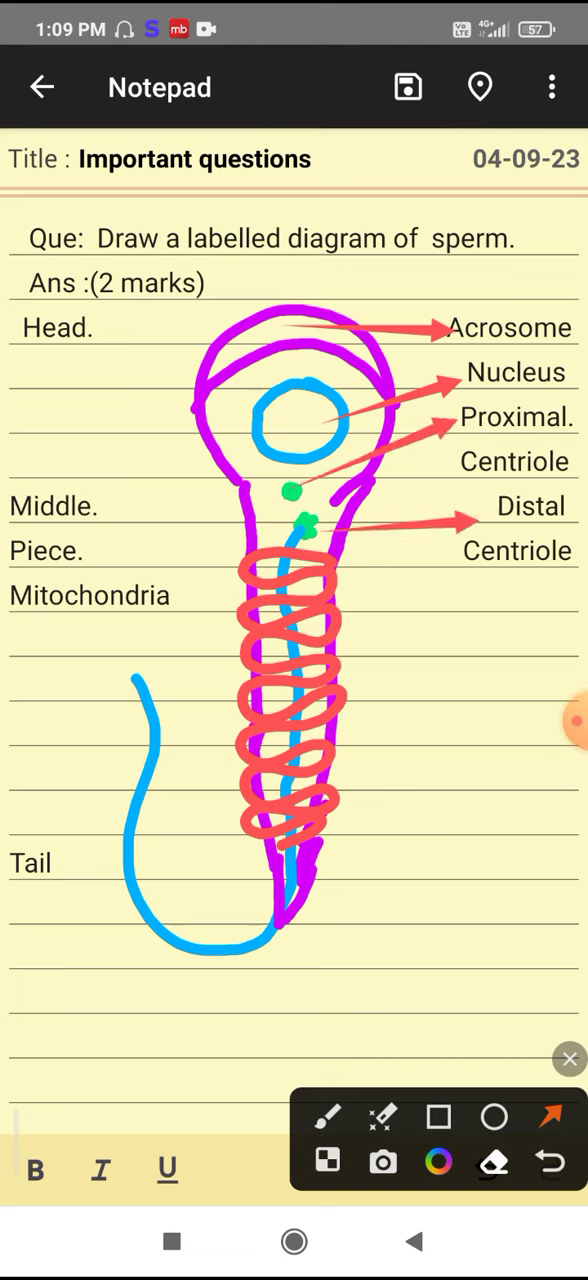
{"action": "left_click_drag", "start_coordinate": [158, 318], "coordinate": [178, 490]}
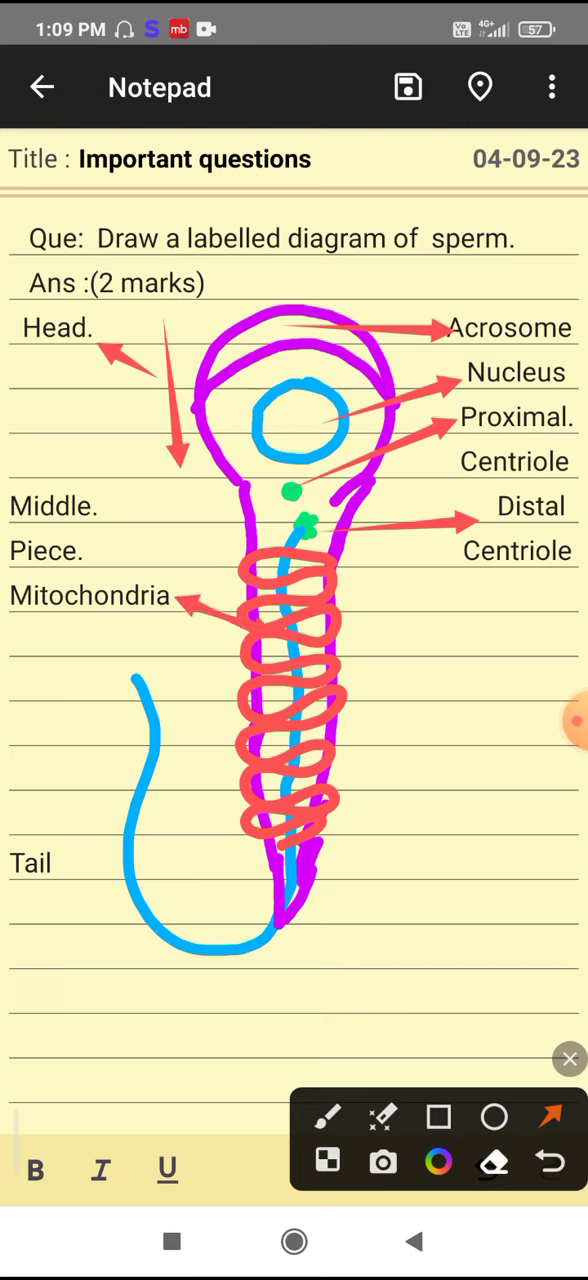
{"action": "left_click_drag", "start_coordinate": [130, 862], "coordinate": [75, 862]}
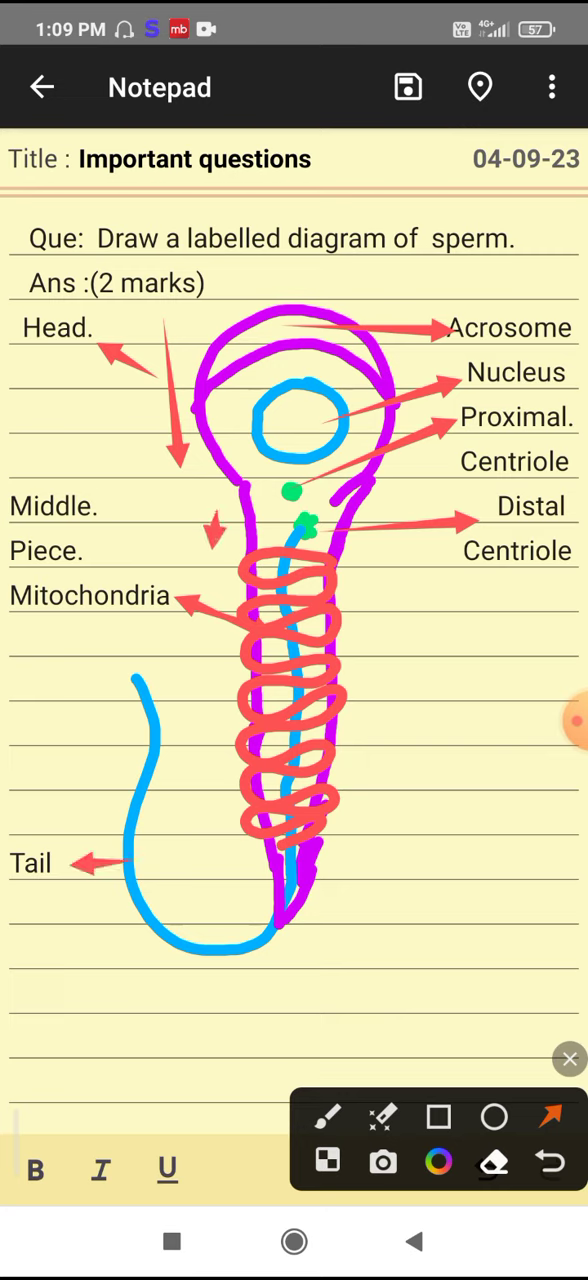
{"action": "left_click_drag", "start_coordinate": [215, 515], "coordinate": [215, 775]}
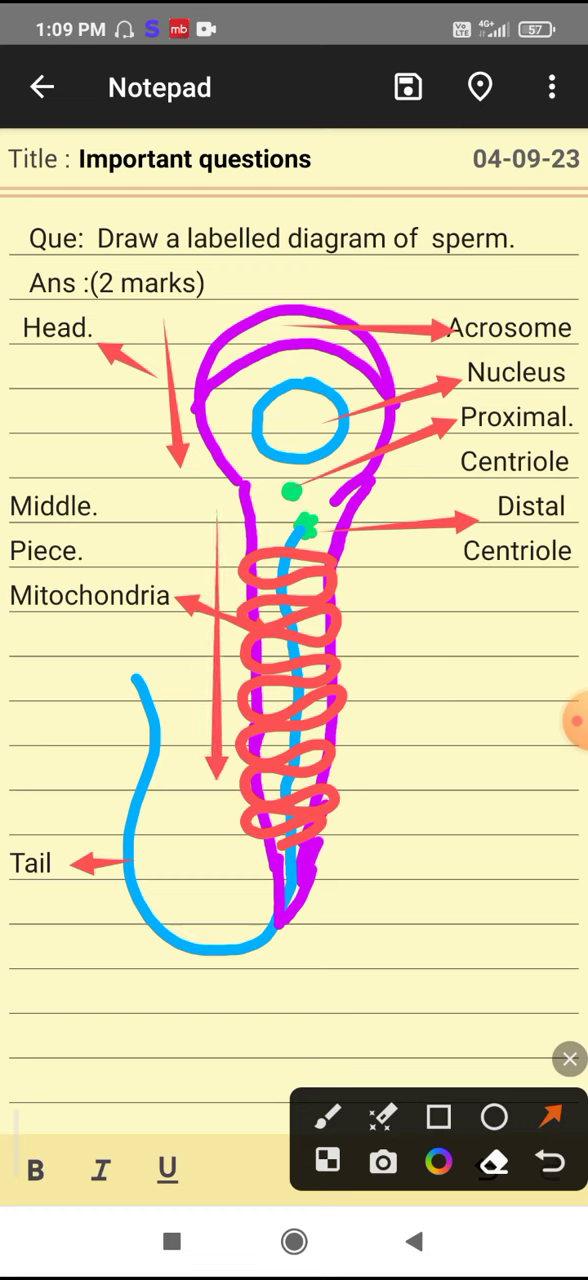